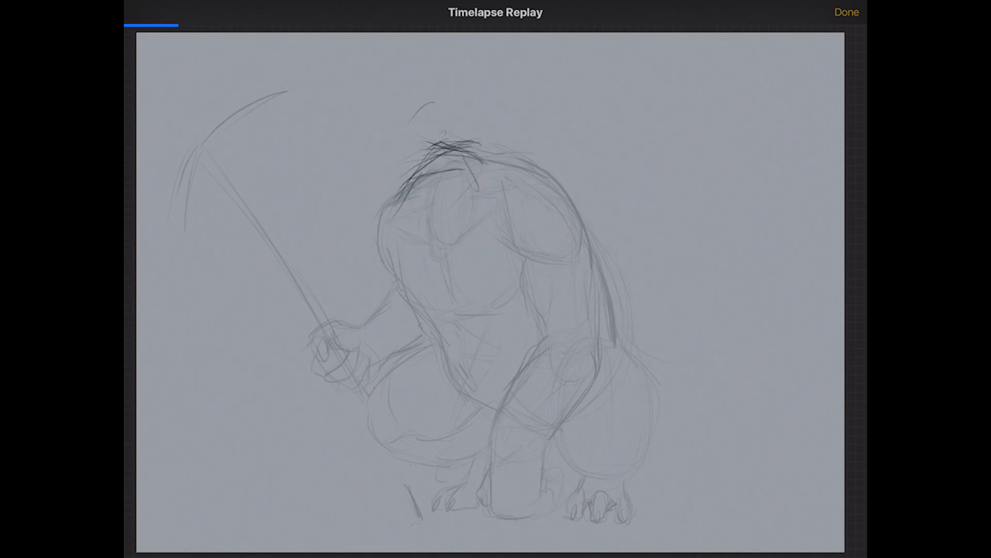
Close the Timelapse Replay with Done to start painting the Brushes! lettering.
{"action": "left_click", "coordinate": [847, 12]}
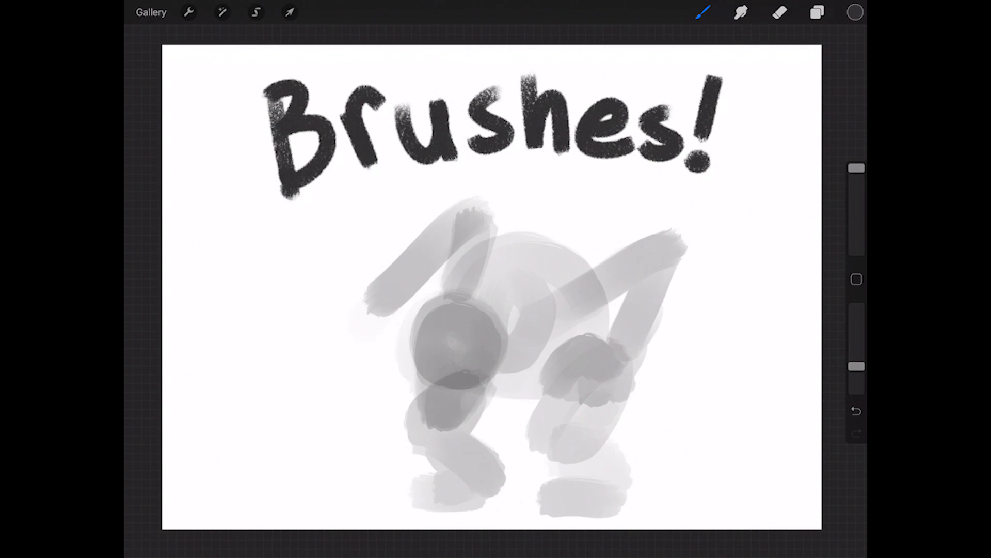
Make Magnetic selections, sketch an airplane on the clouds, and set Inserted Image to Overlay.
{"action": "left_click", "coordinate": [290, 12]}
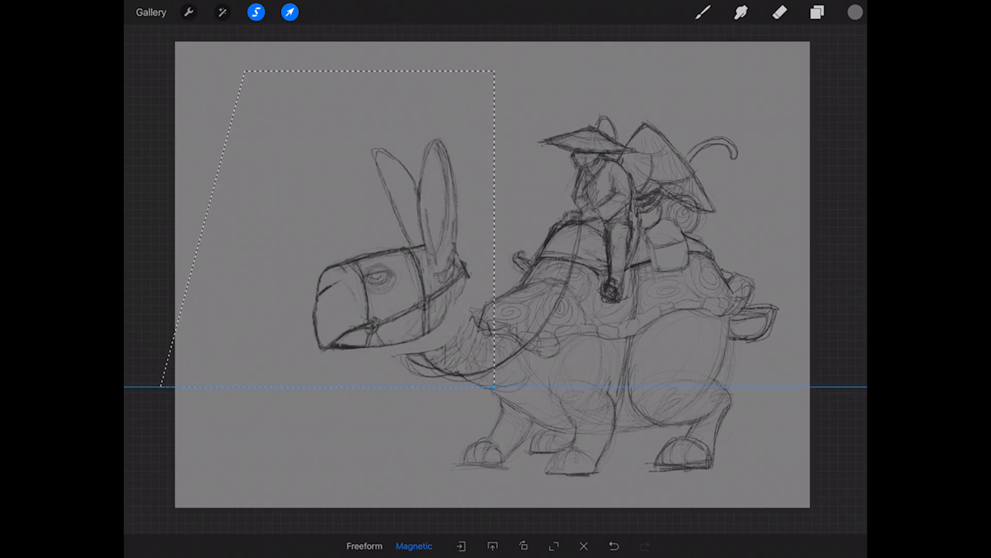
{"action": "left_click", "coordinate": [364, 545]}
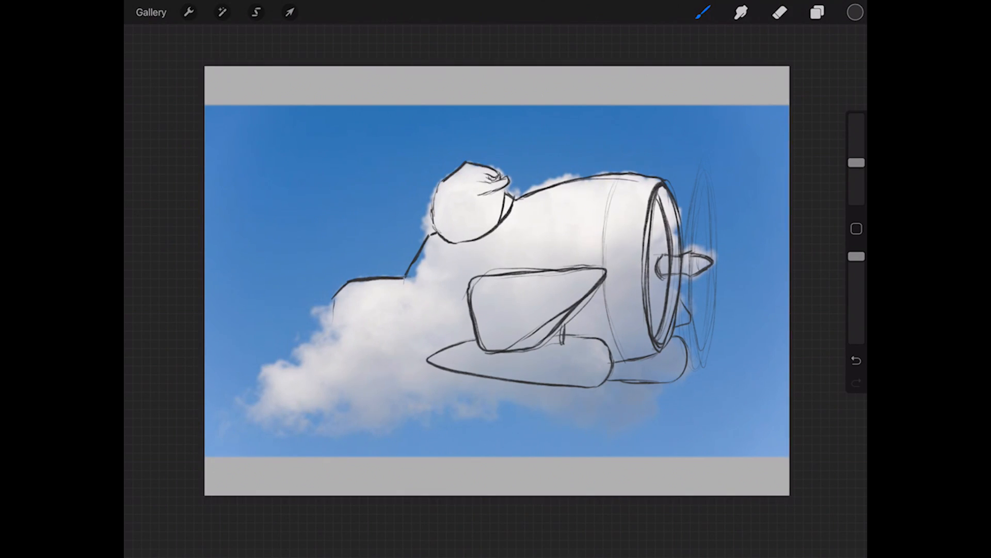
{"action": "left_click", "coordinate": [818, 12]}
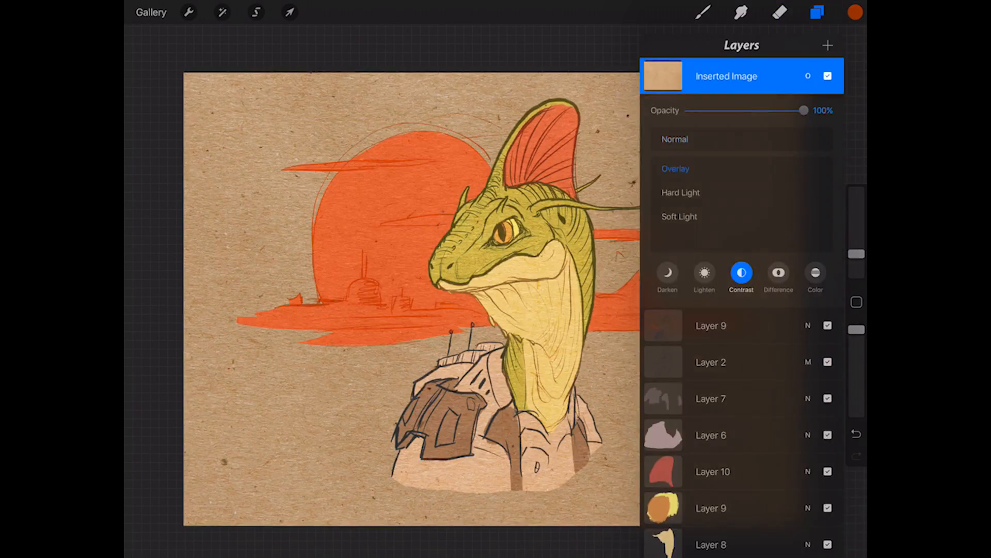